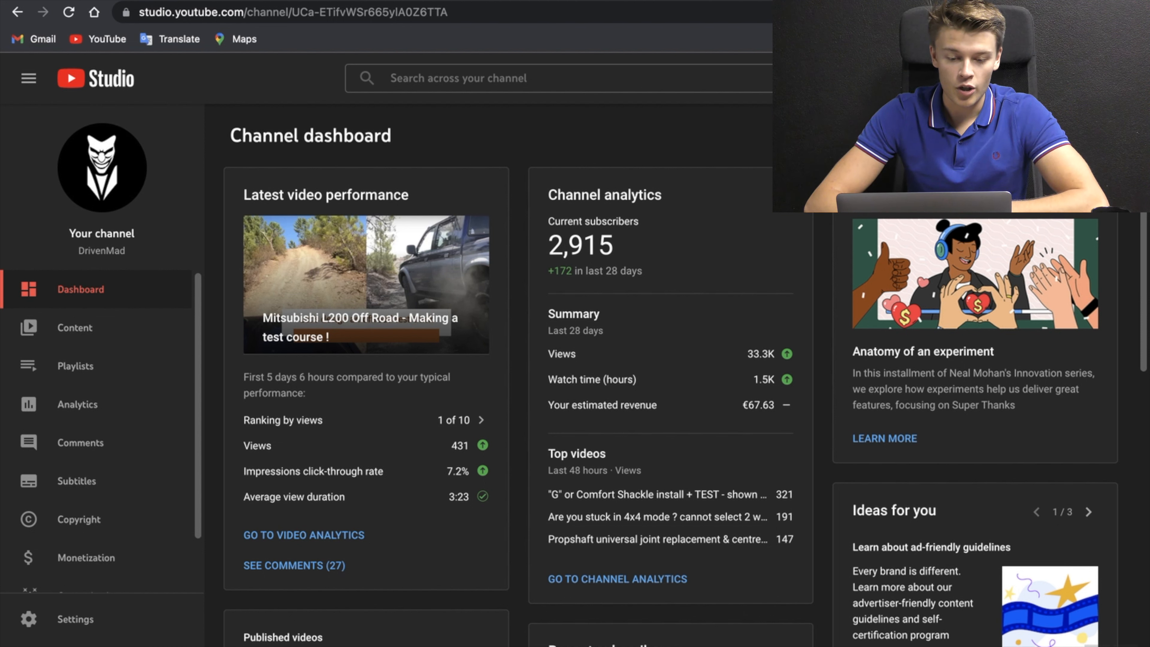
# Show the Content list of uploaded videos with visibility, dates and view counts
pyautogui.click(74, 328)
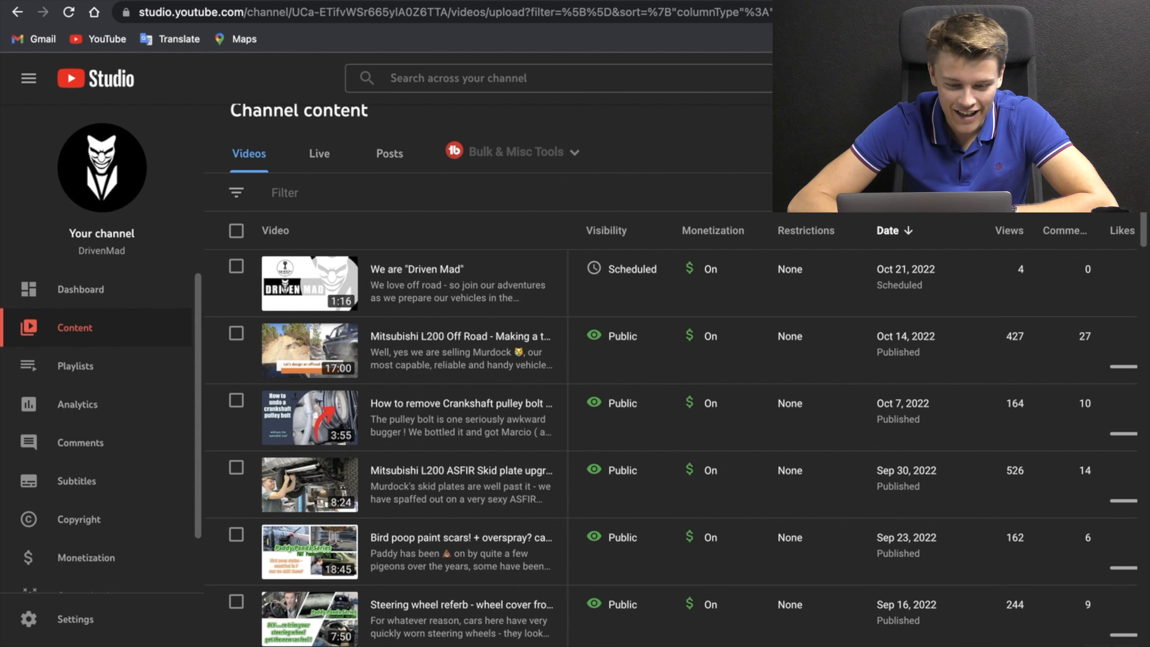
pyautogui.scroll(-3)
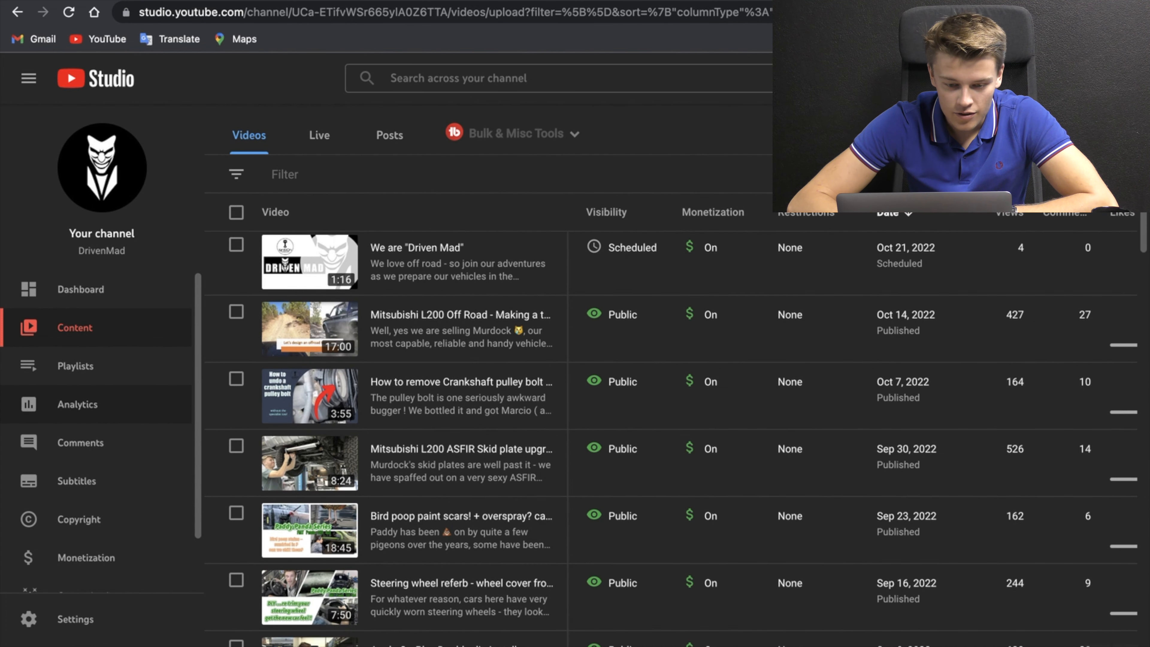
# Expand Analytics into the detailed per-video views table for the last 28 days
pyautogui.click(78, 404)
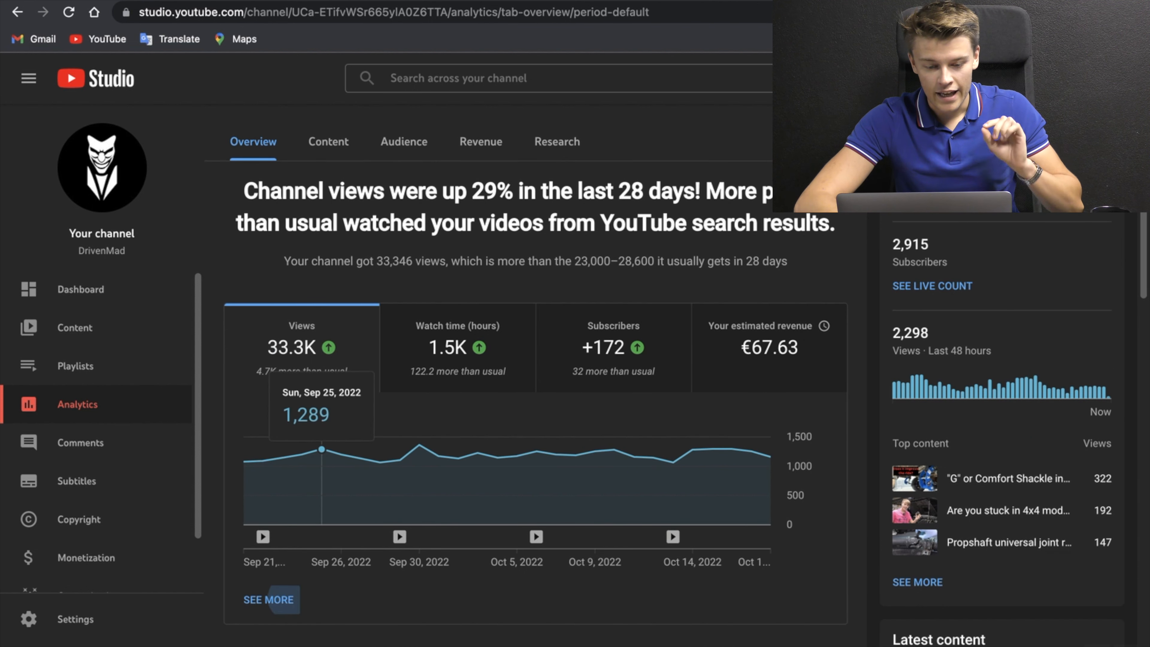
pyautogui.click(269, 600)
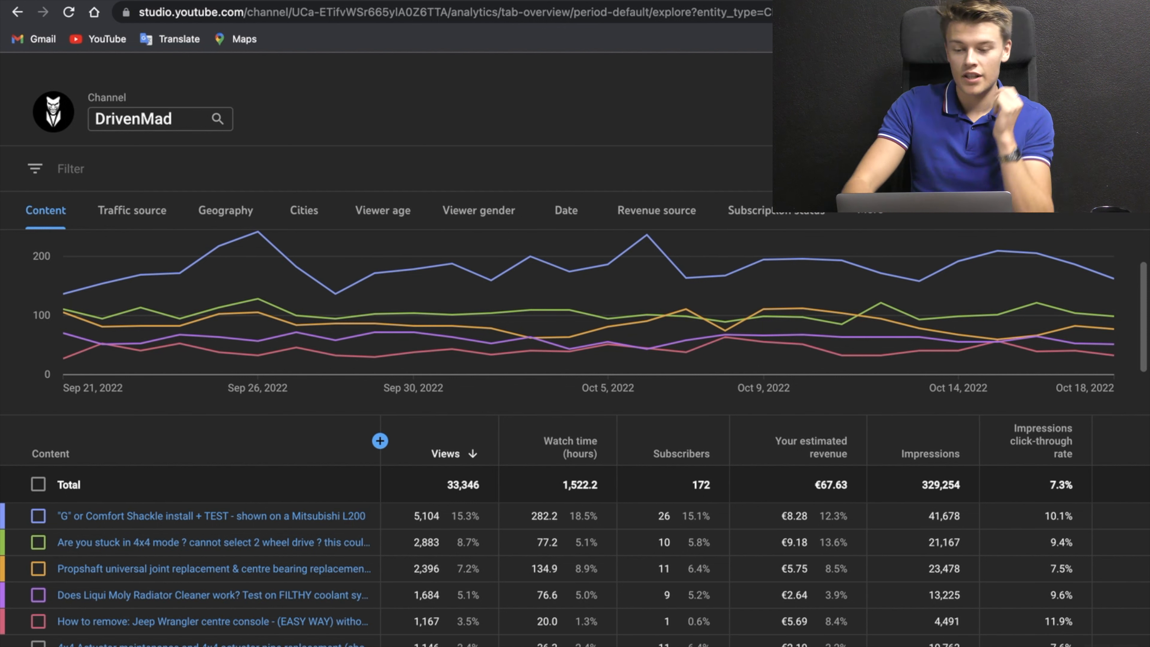
pyautogui.moveTo(1075, 272)
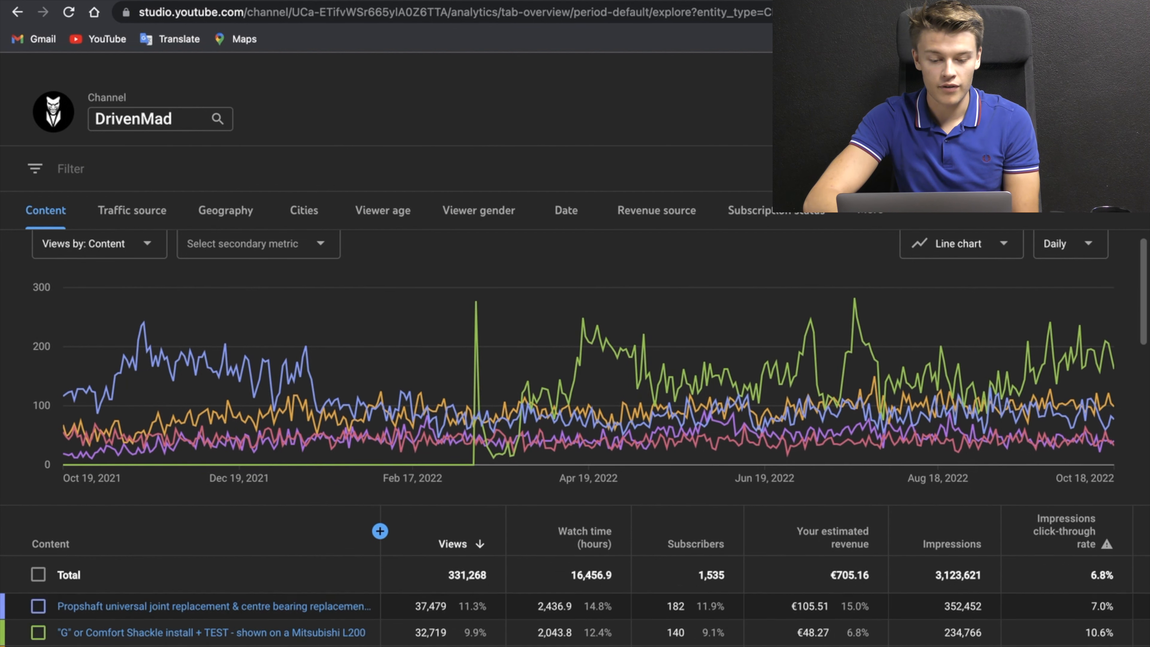
# Review the lifetime per-video breakdown totalling 331,268 views and €705.16 revenue
pyautogui.scroll(-3)
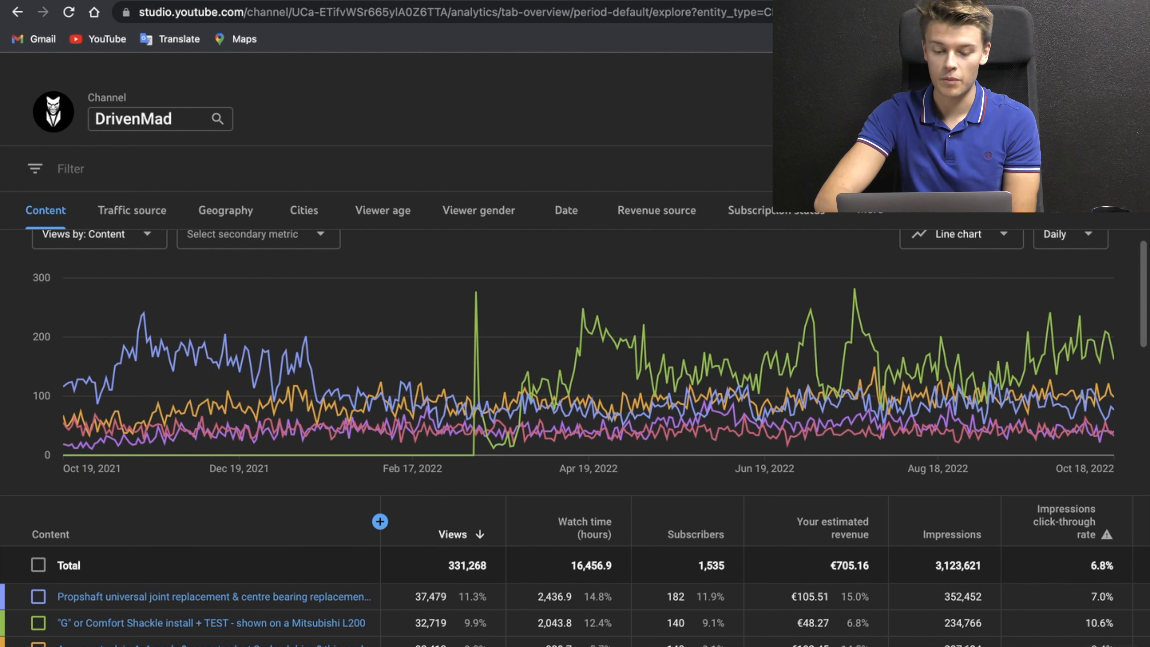
pyautogui.scroll(-3)
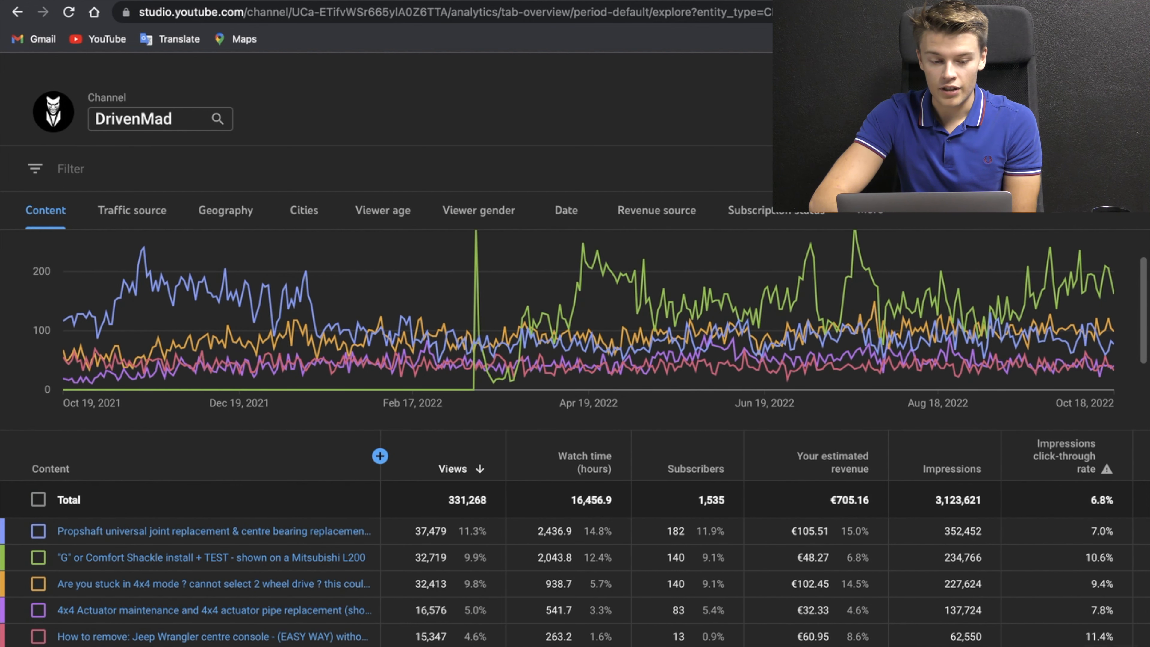
pyautogui.moveTo(190, 336)
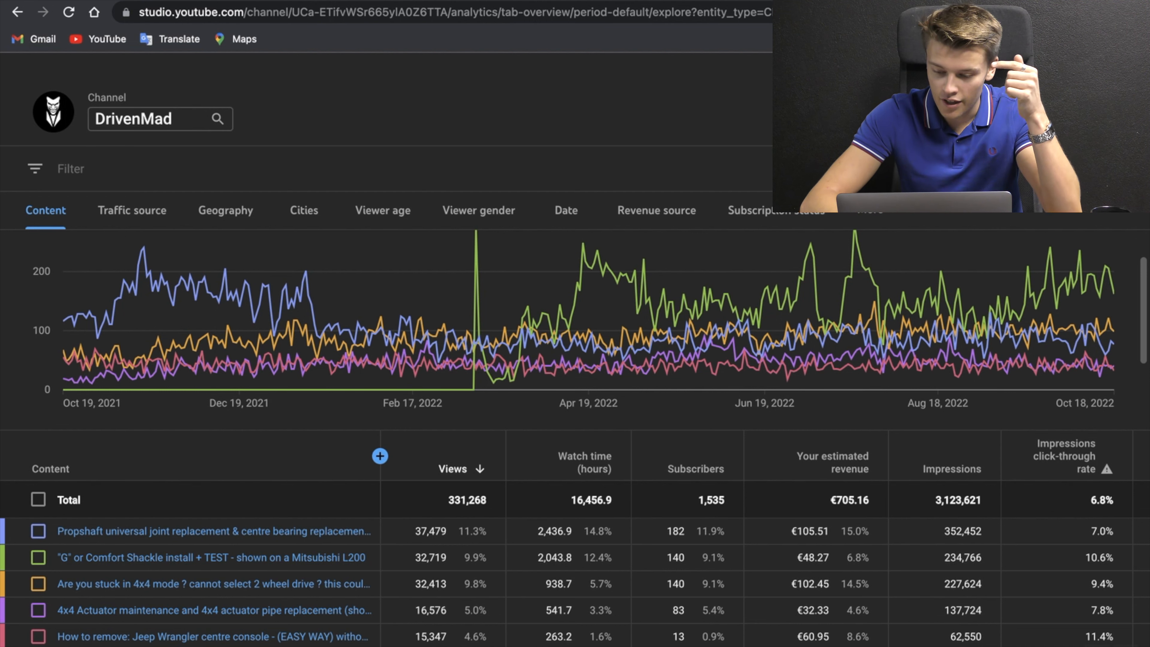
# Break lifetime views down by traffic source, led by YouTube search at 136,179 views
pyautogui.click(132, 211)
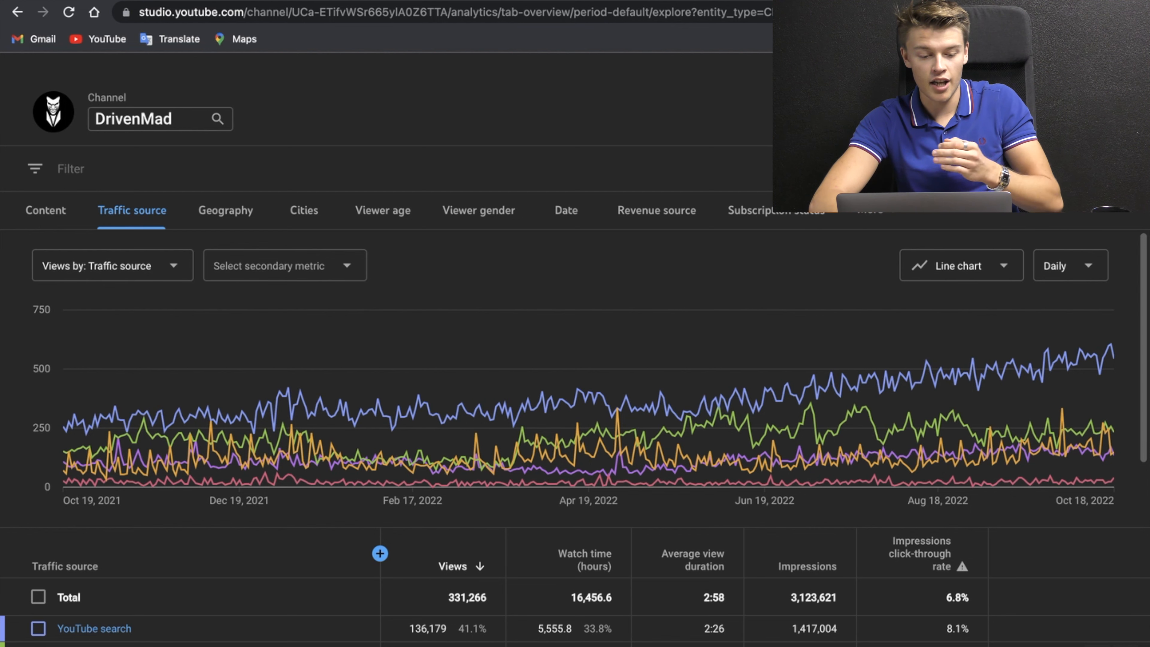
pyautogui.scroll(-3)
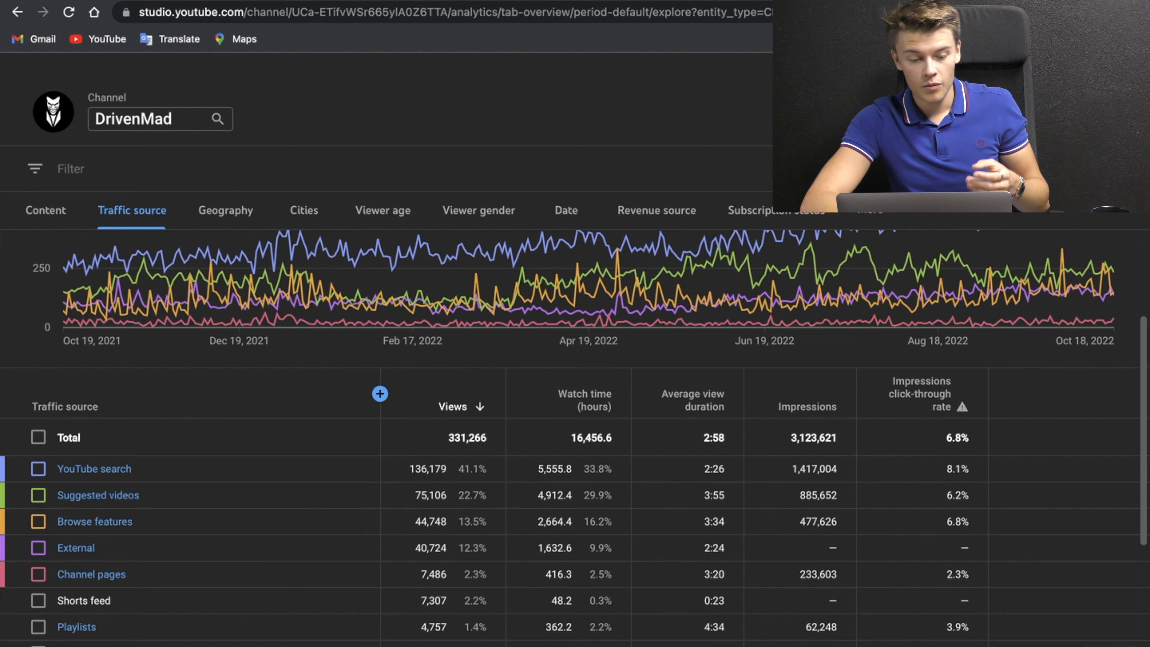
pyautogui.scroll(-3)
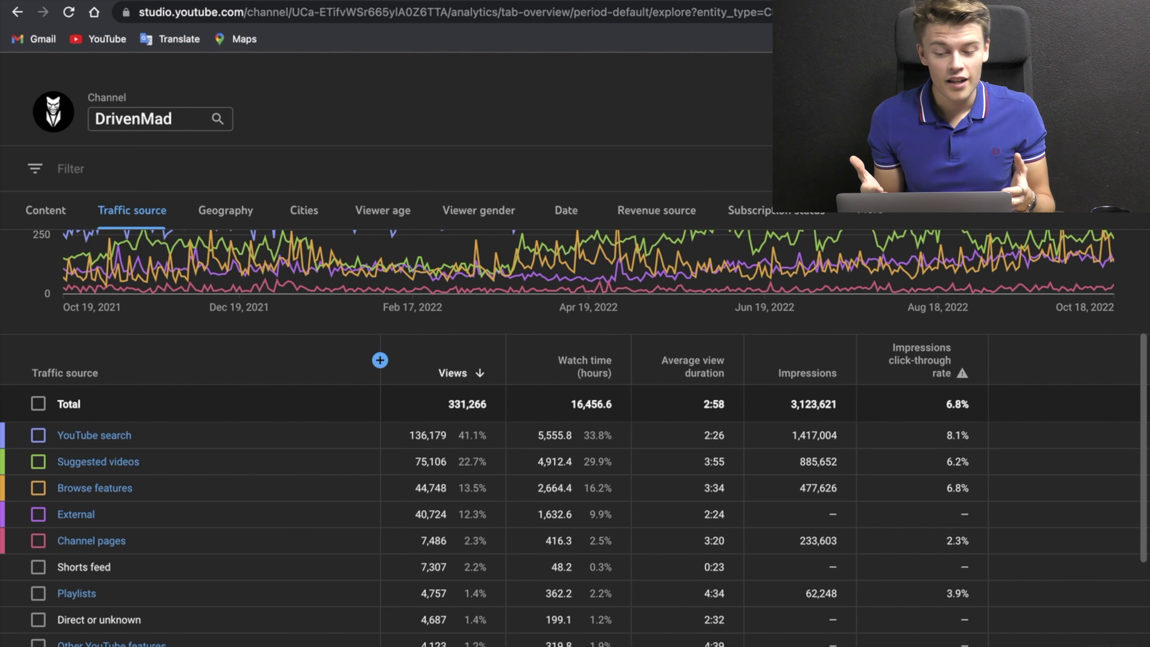
pyautogui.moveTo(336, 273)
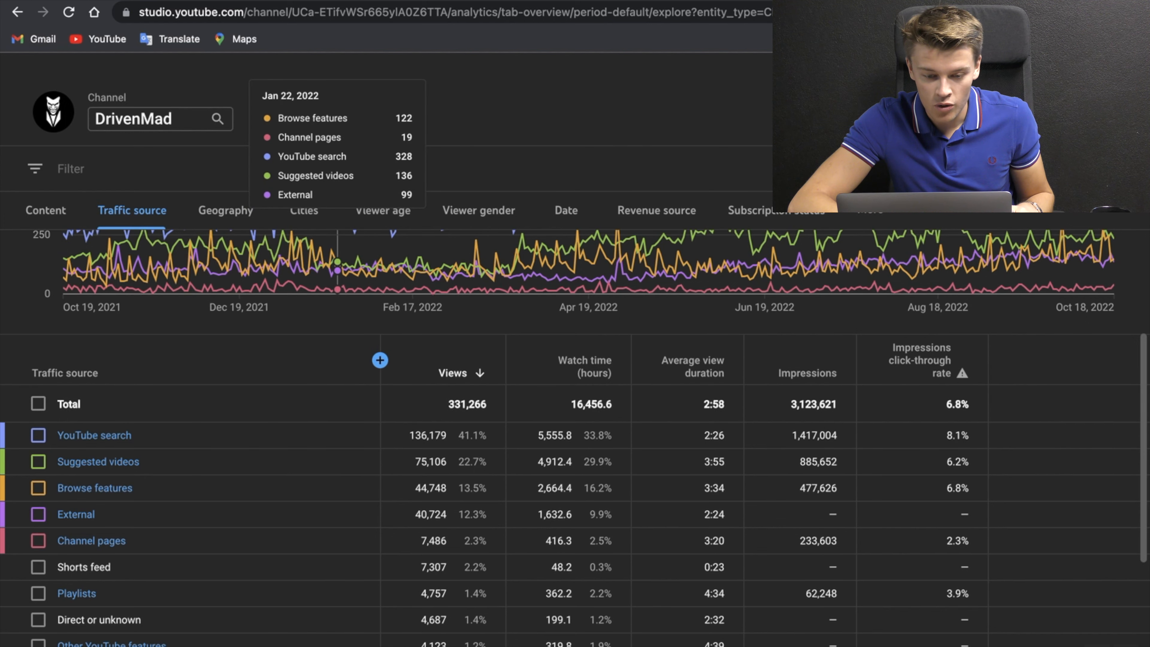
# Break views down by viewer age, with 35–44 years the largest group
pyautogui.click(383, 211)
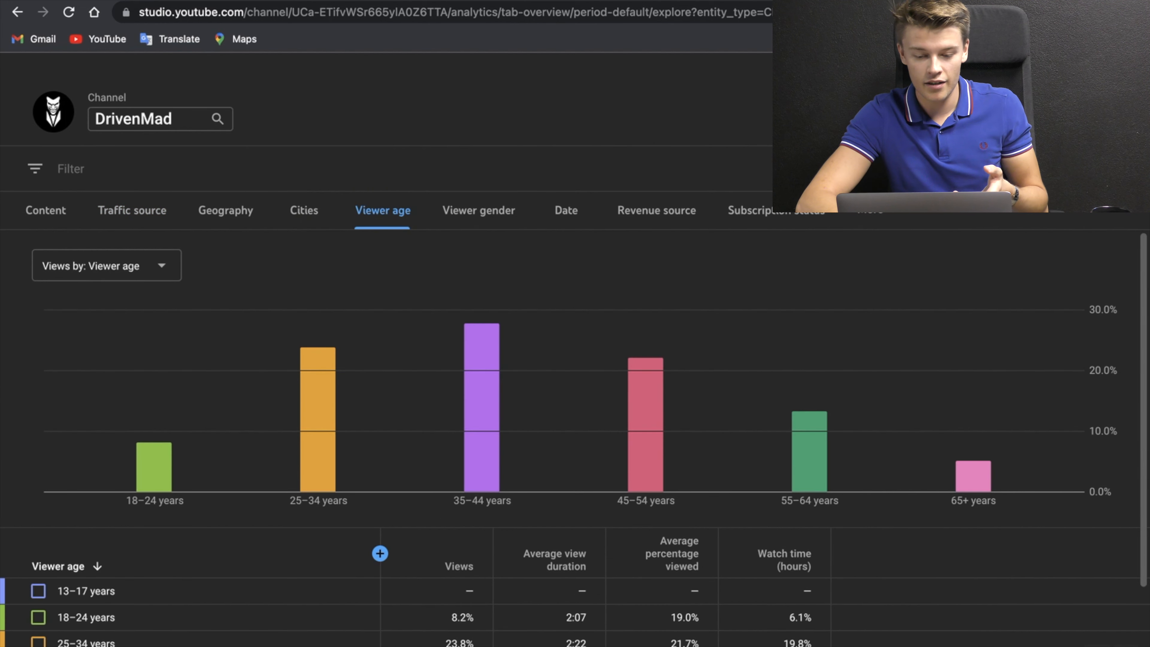
pyautogui.moveTo(481, 381)
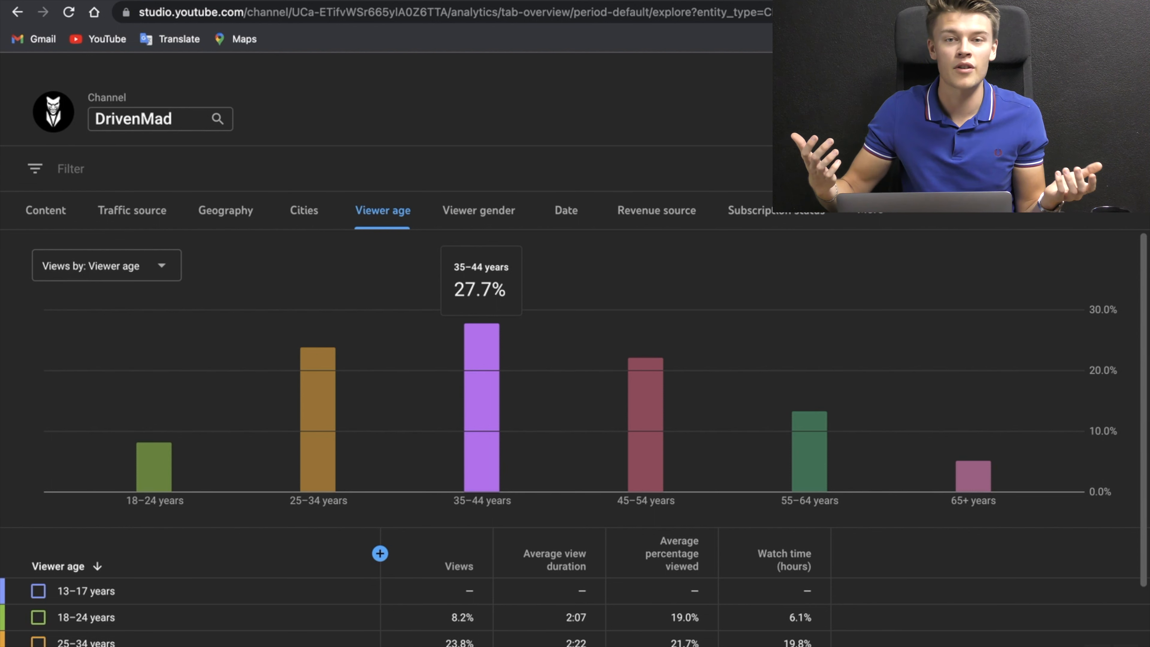
# Return to the analytics overview showing 33.3K views, up 29% in 28 days
pyautogui.click(19, 10)
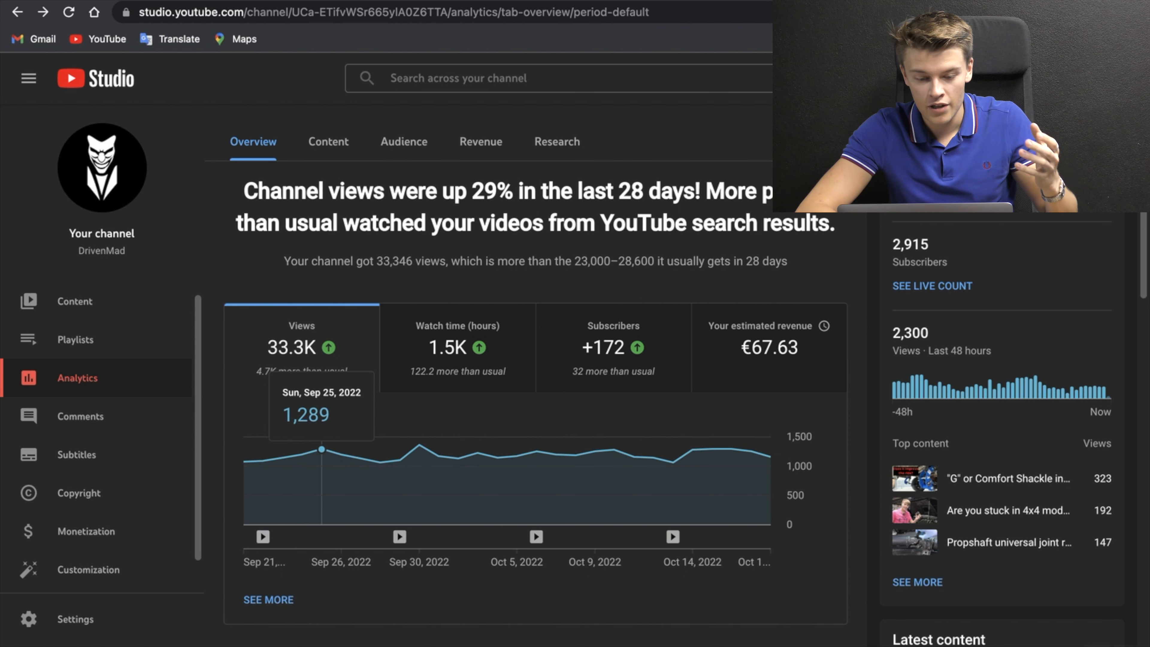
pyautogui.moveTo(456, 326)
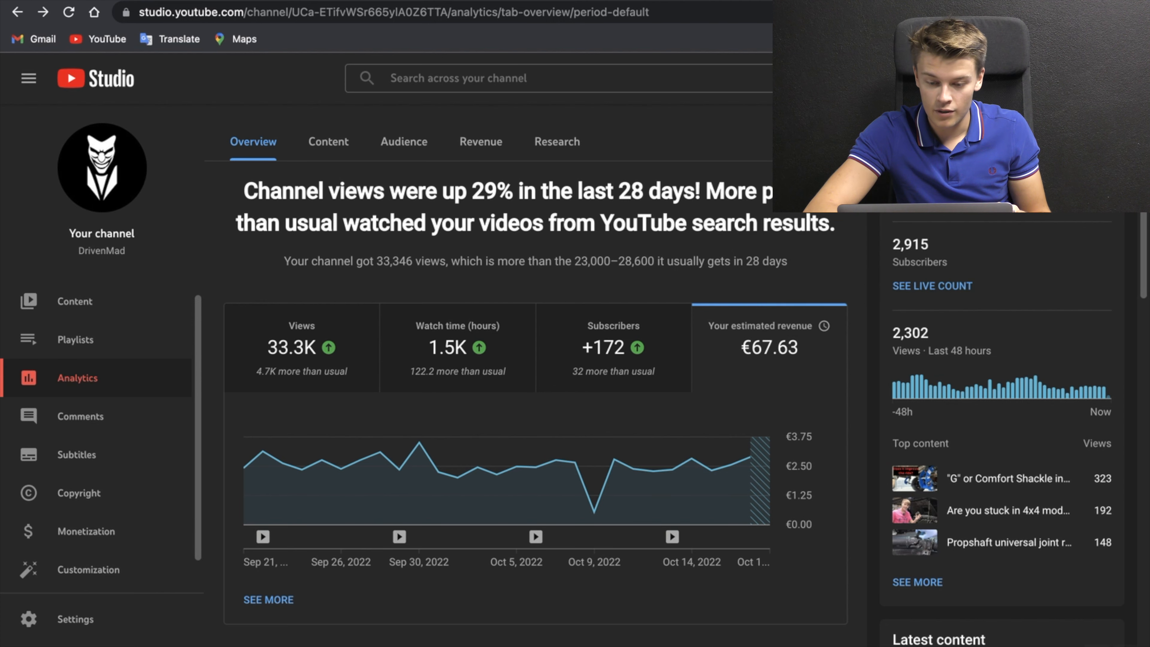
# Review per-video estimated revenue for 28 days, totalling €67.63 over 33,346 views
pyautogui.scroll(-3)
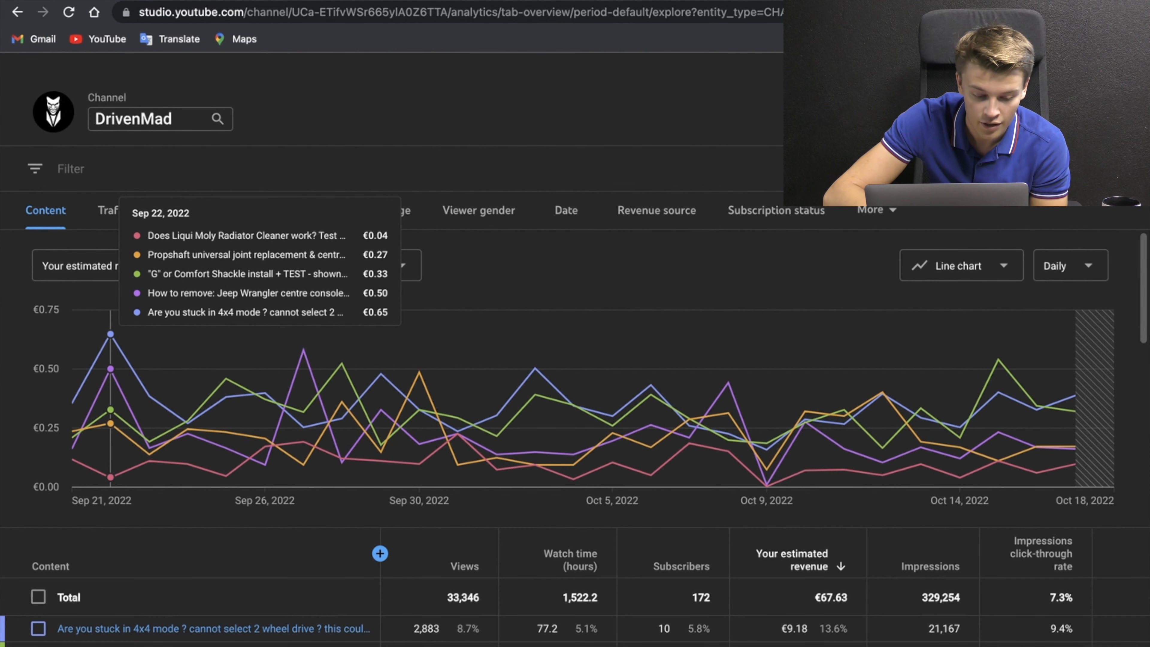
pyautogui.scroll(-3)
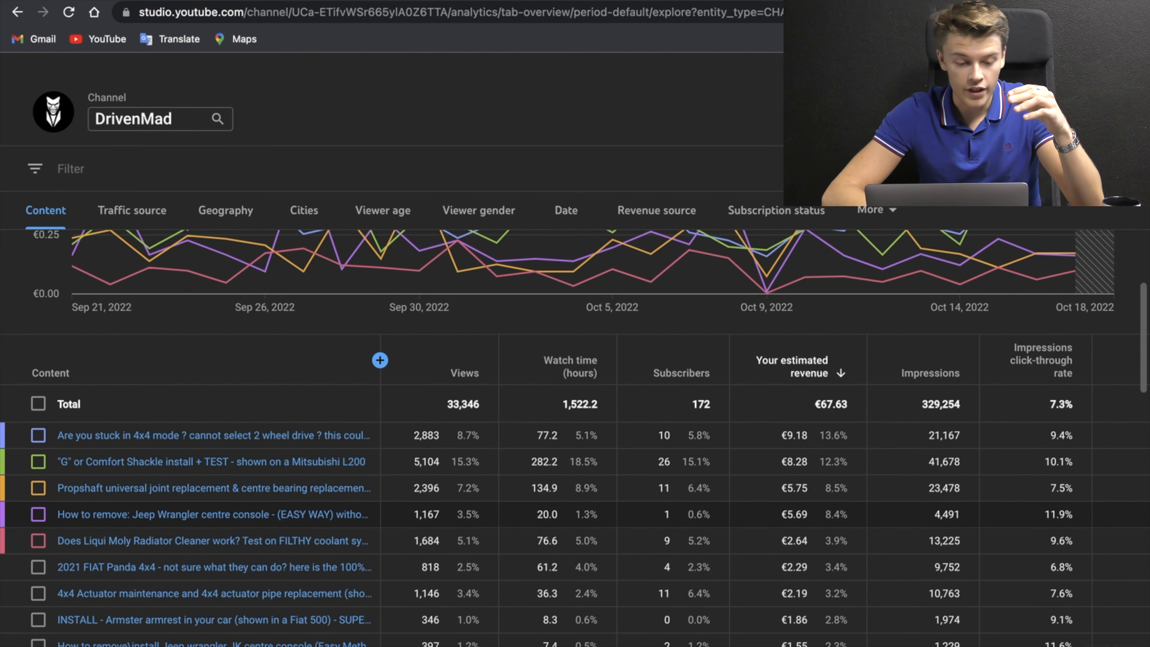
pyautogui.moveTo(225, 345)
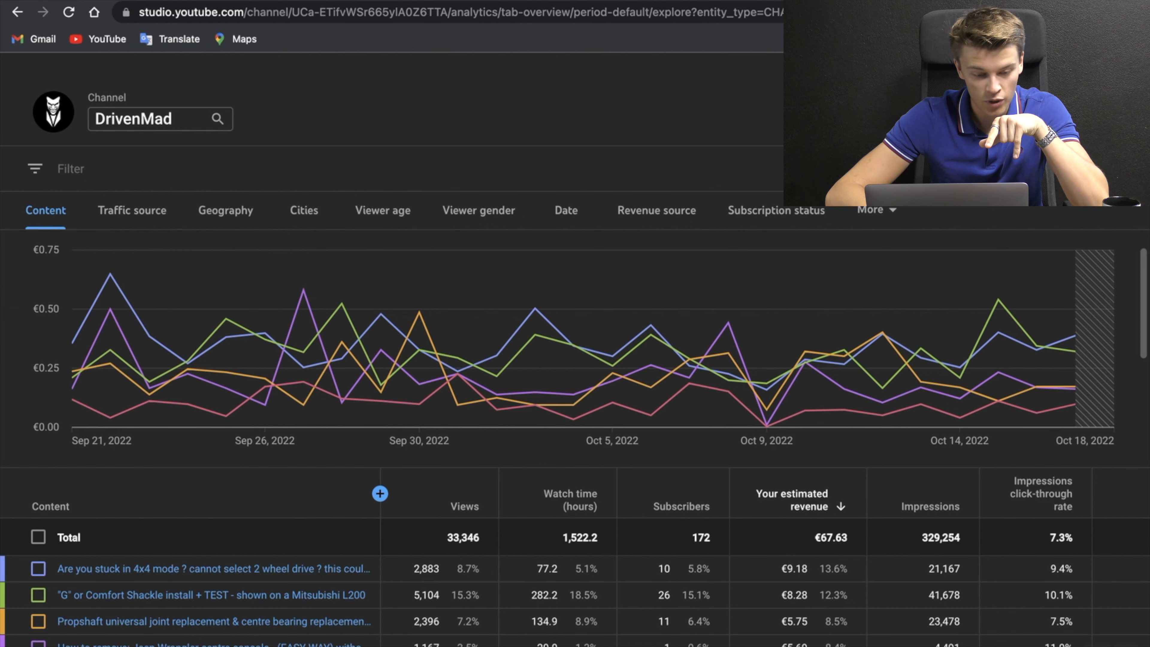
pyautogui.moveTo(186, 364)
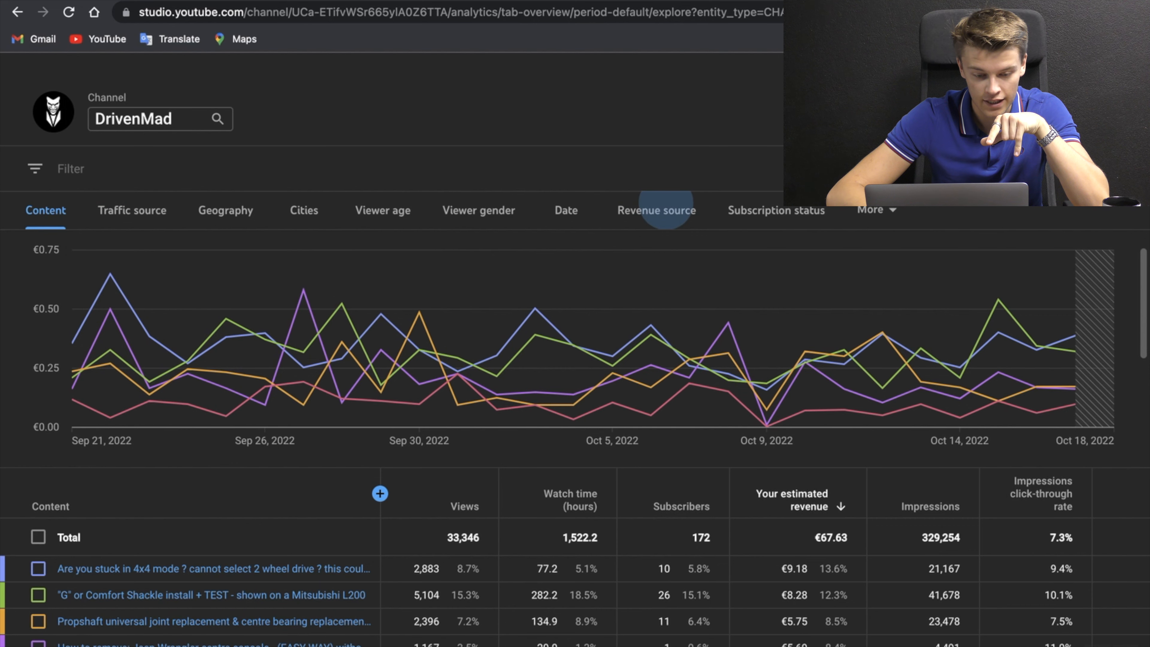
# Break estimated revenue down by revenue source
pyautogui.click(657, 210)
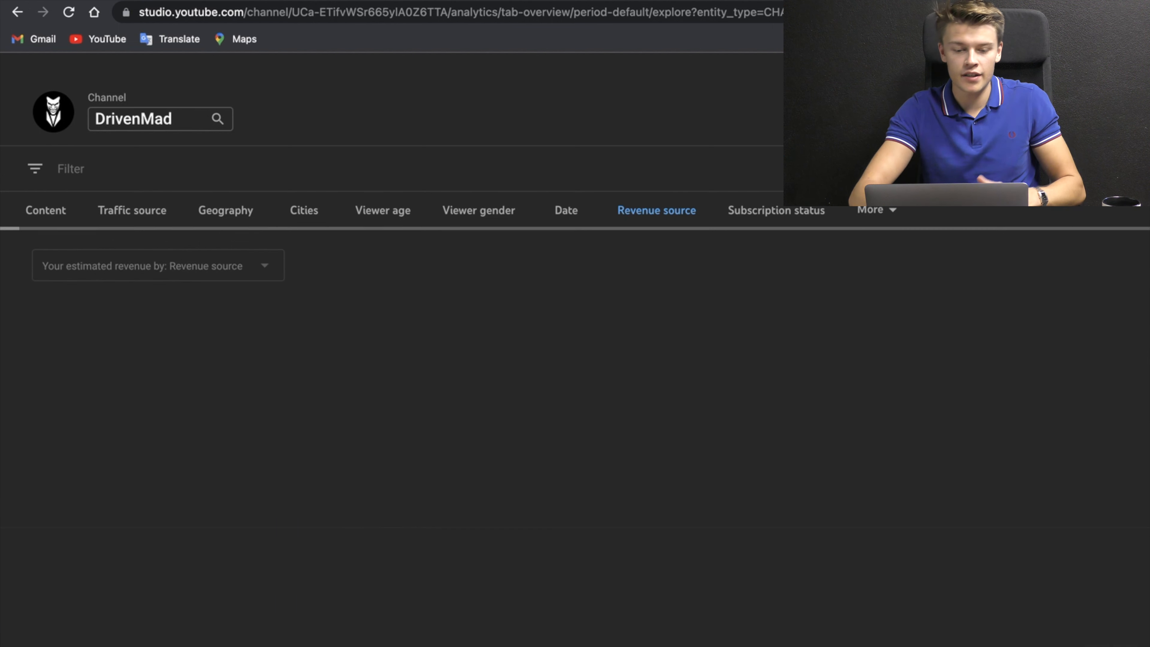
# Show 2021 revenue sources totalling €286.77, with ad revenue at €281.42
pyautogui.click(657, 210)
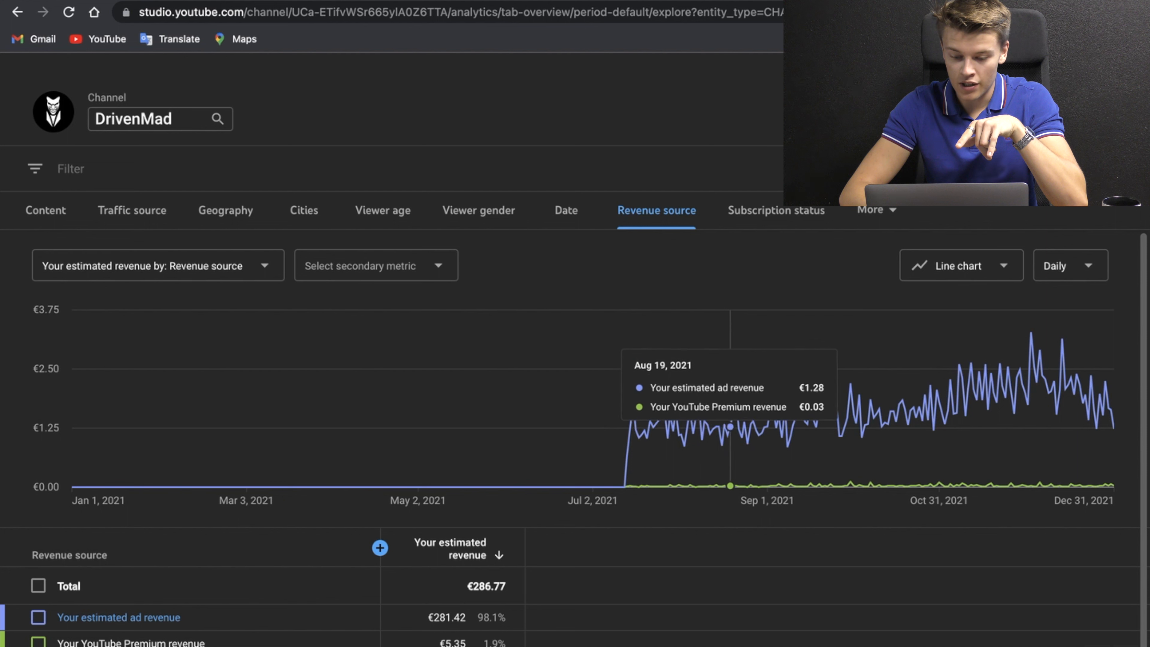
pyautogui.moveTo(755, 439)
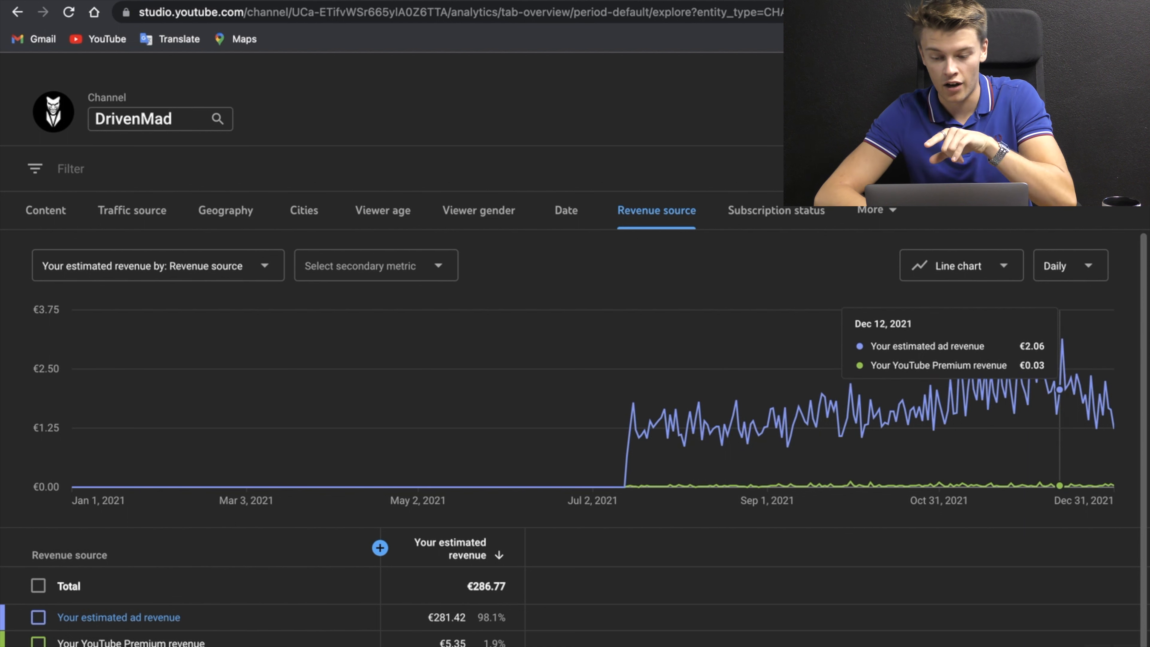
pyautogui.moveTo(996, 410)
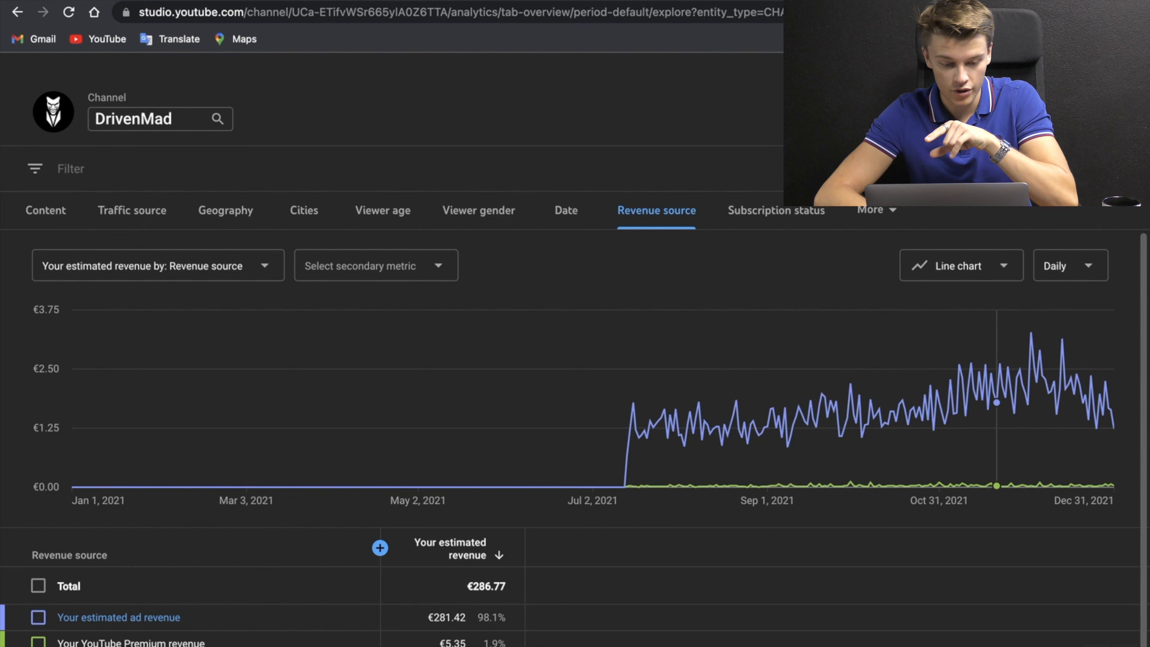
# Set the revenue-source chart to Lifetime, Sep 2019–Oct 2022, totalling €842.19
pyautogui.click(1072, 266)
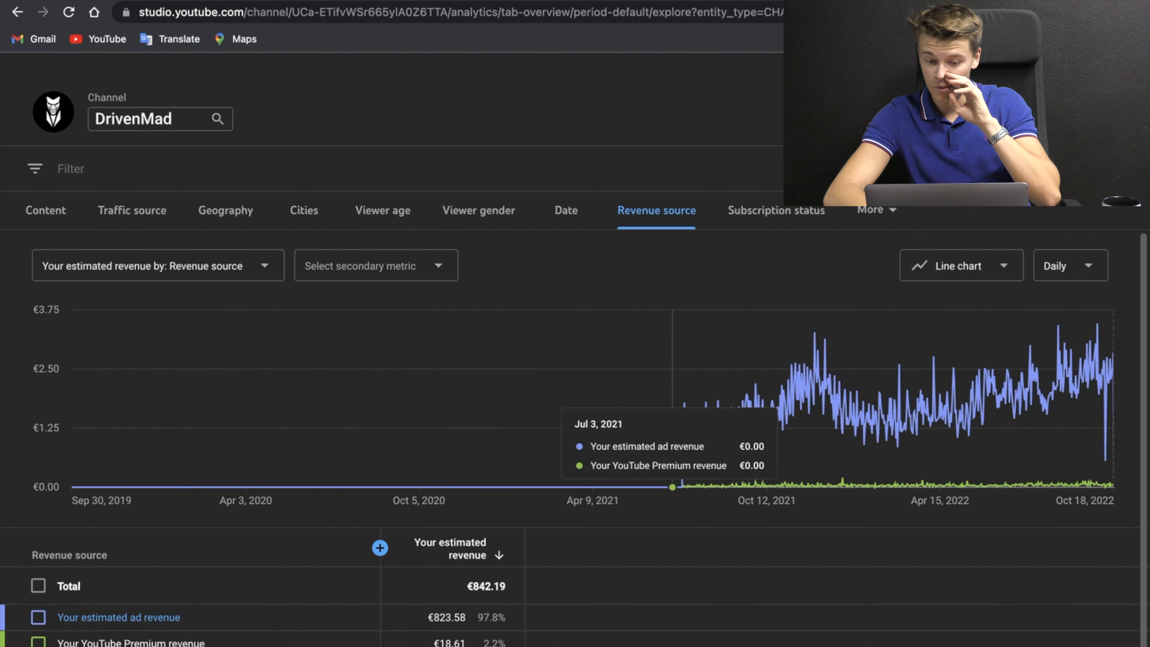
pyautogui.moveTo(702, 420)
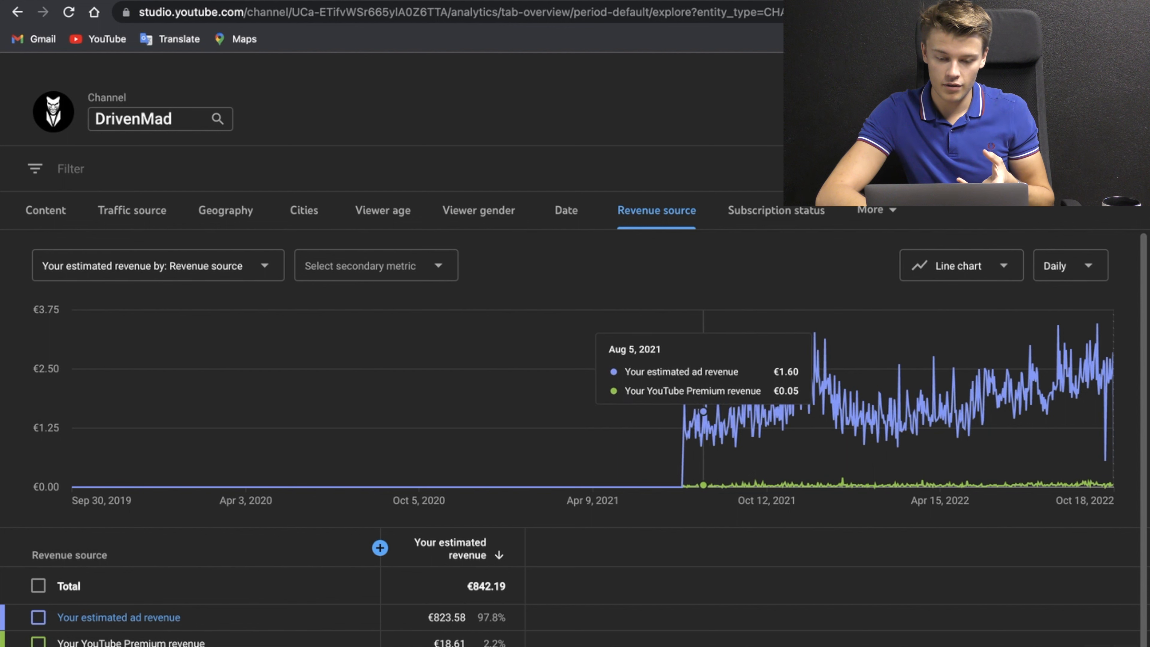